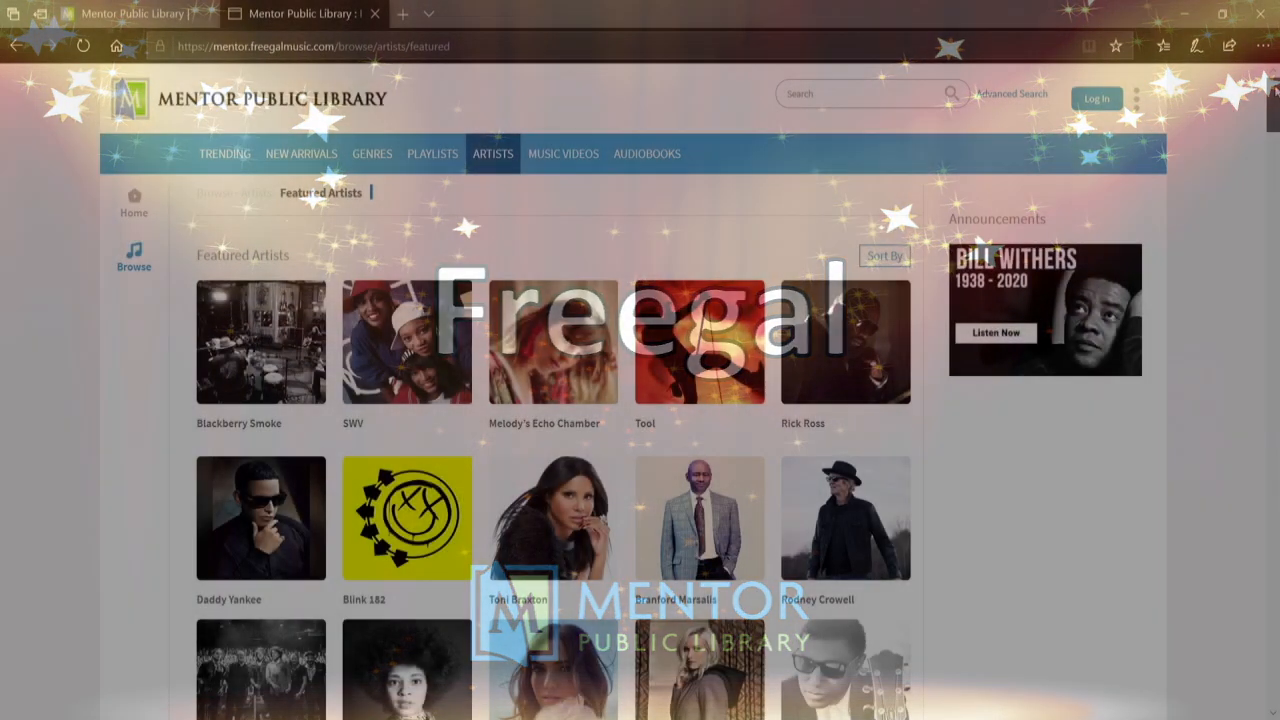
Step: Reach the digital resources on the library homepage and launch Freegal Music from its logo
{"action": "scroll", "scroll_direction": "down", "scroll_amount": 3}
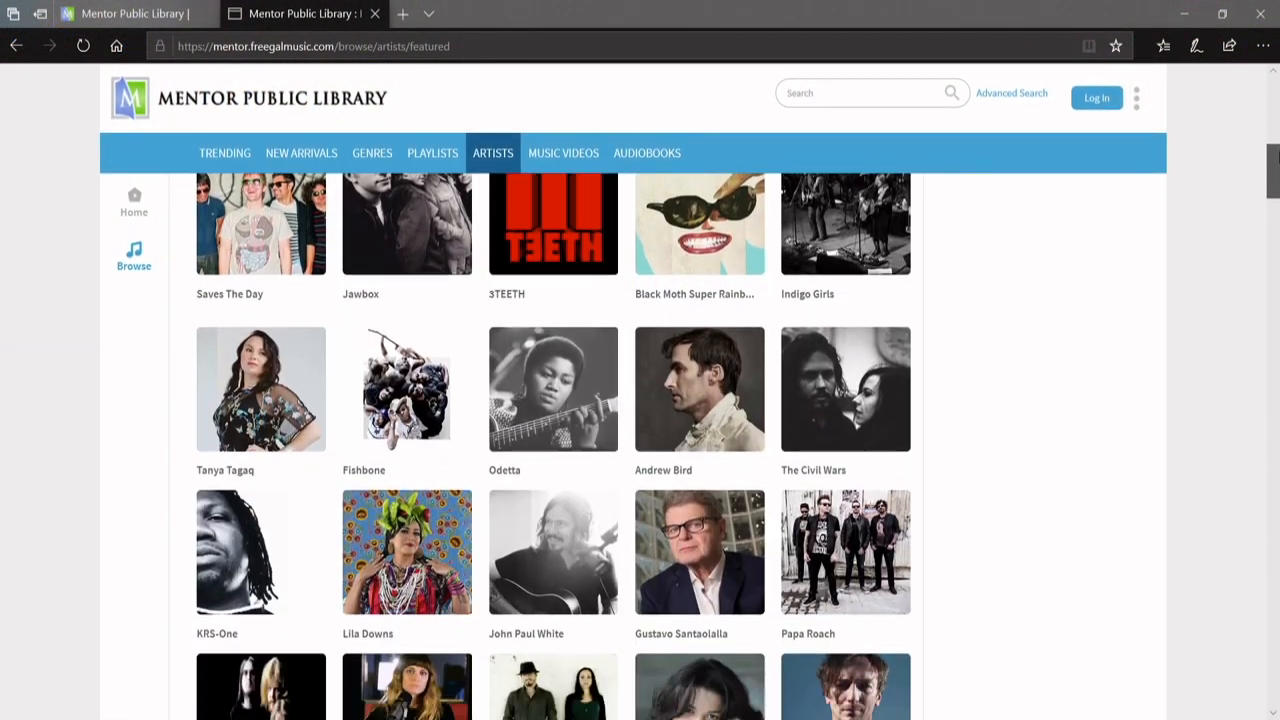
{"action": "scroll", "scroll_direction": "down", "scroll_amount": 3}
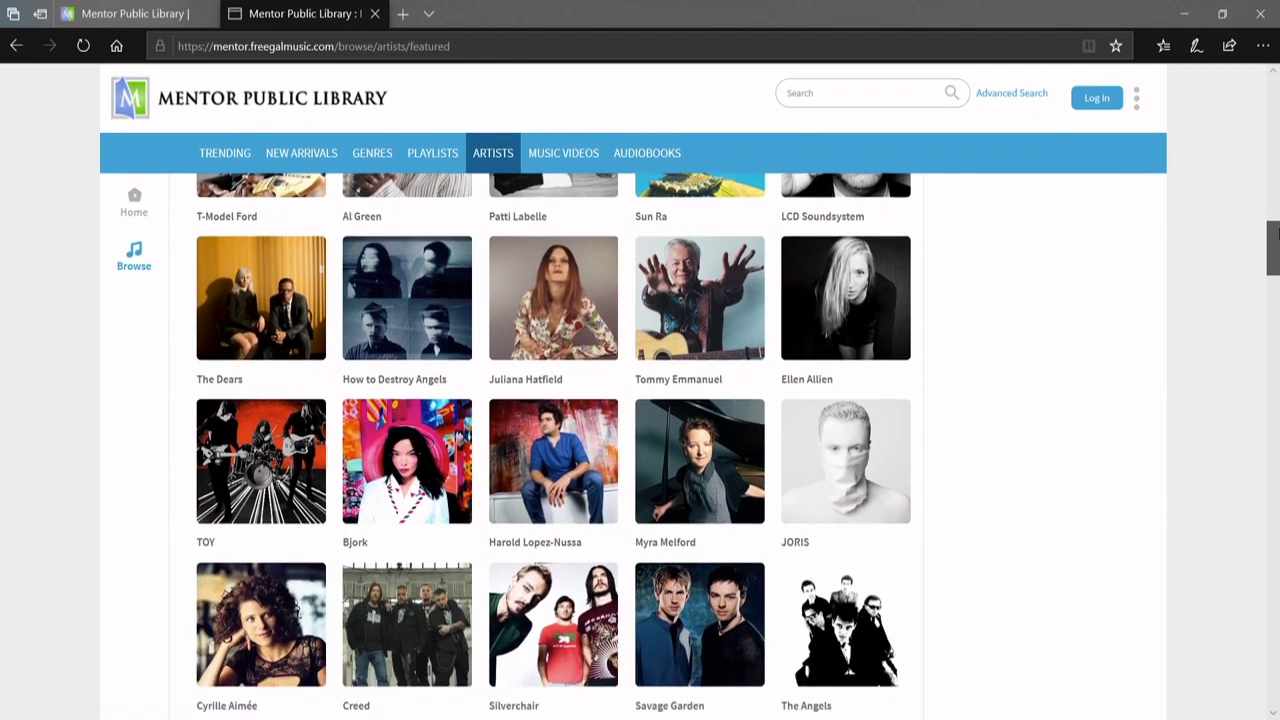
{"action": "scroll", "scroll_direction": "down", "scroll_amount": 3}
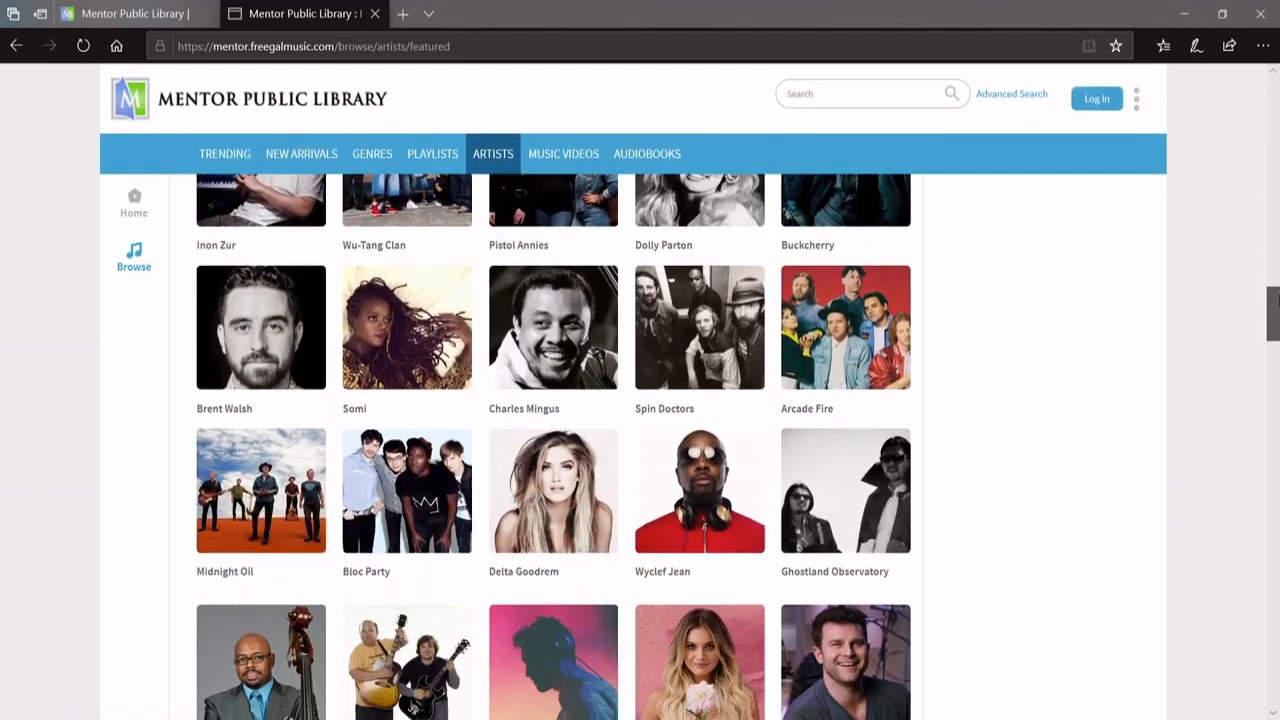
{"action": "scroll", "scroll_direction": "down", "scroll_amount": 3}
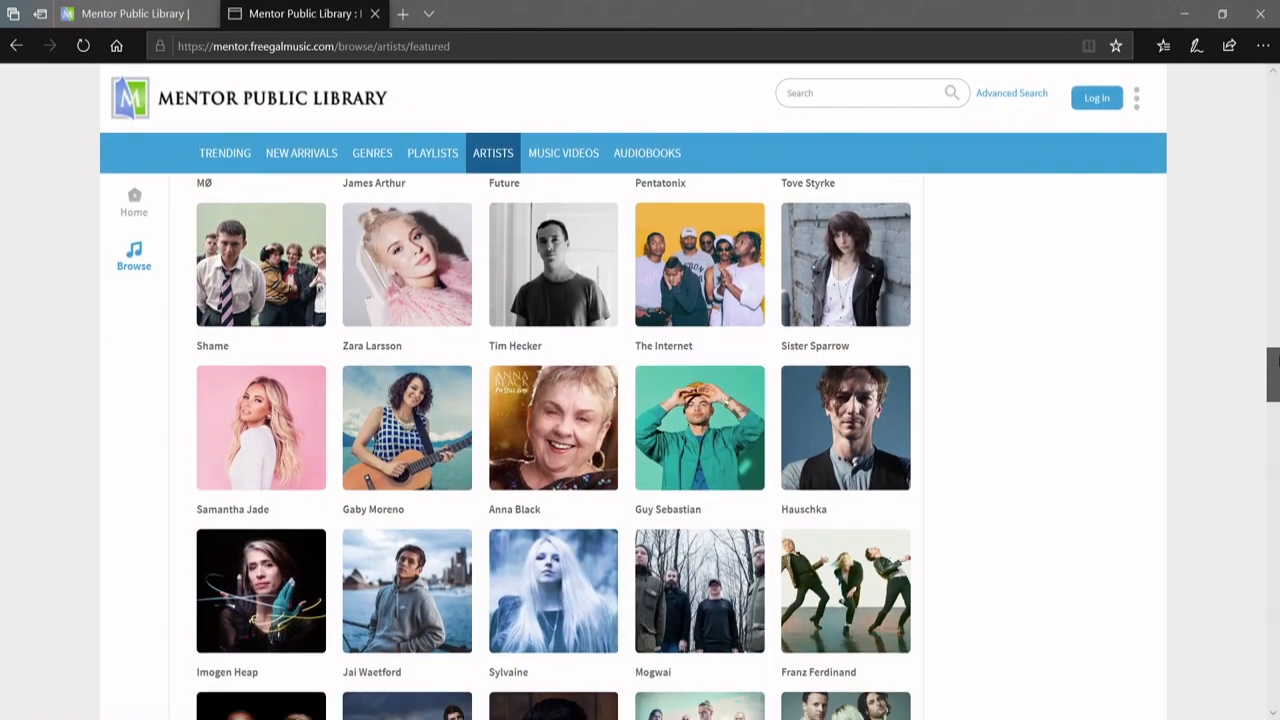
{"action": "scroll", "scroll_direction": "down", "scroll_amount": 3}
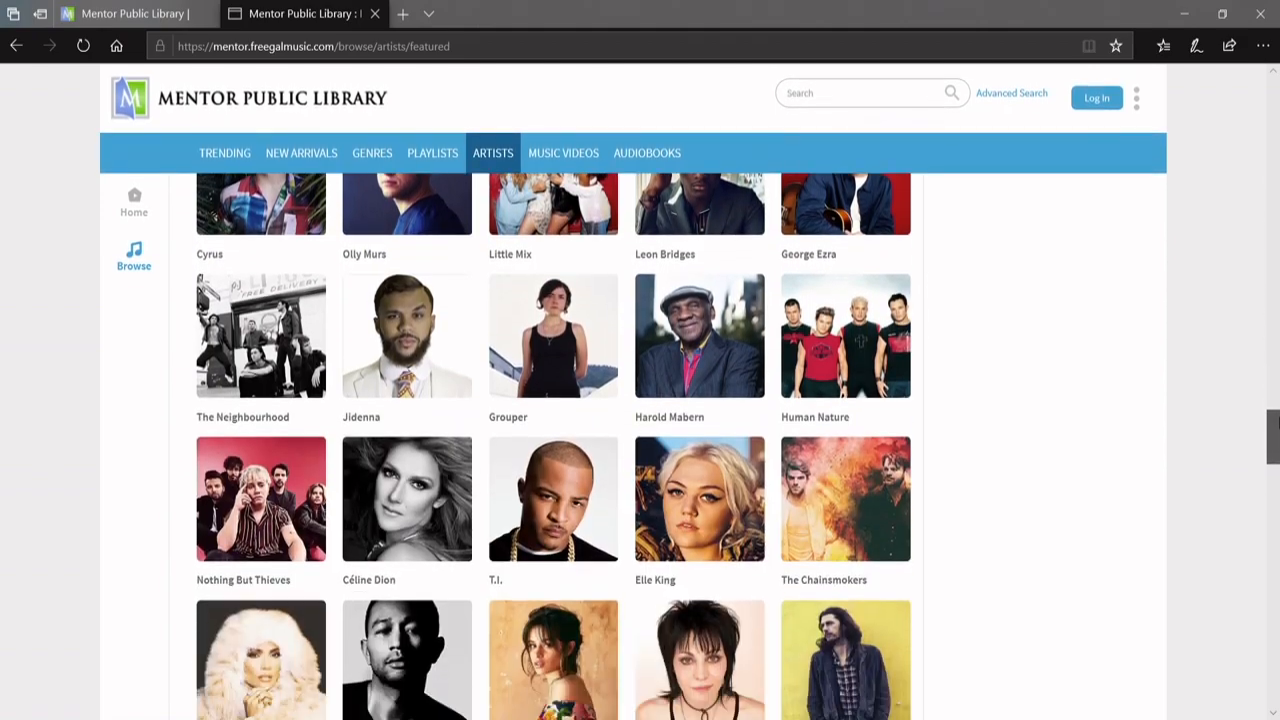
{"action": "scroll", "scroll_direction": "down", "scroll_amount": 3}
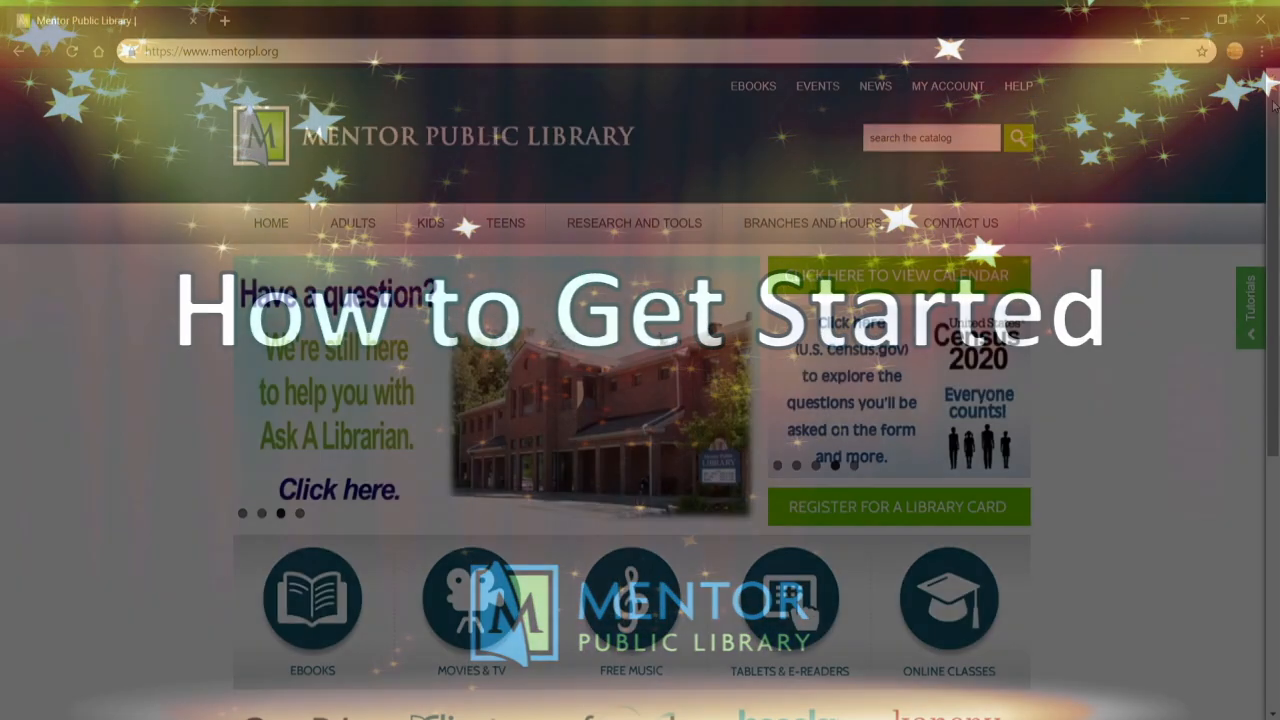
{"action": "scroll", "scroll_direction": "down", "scroll_amount": 3}
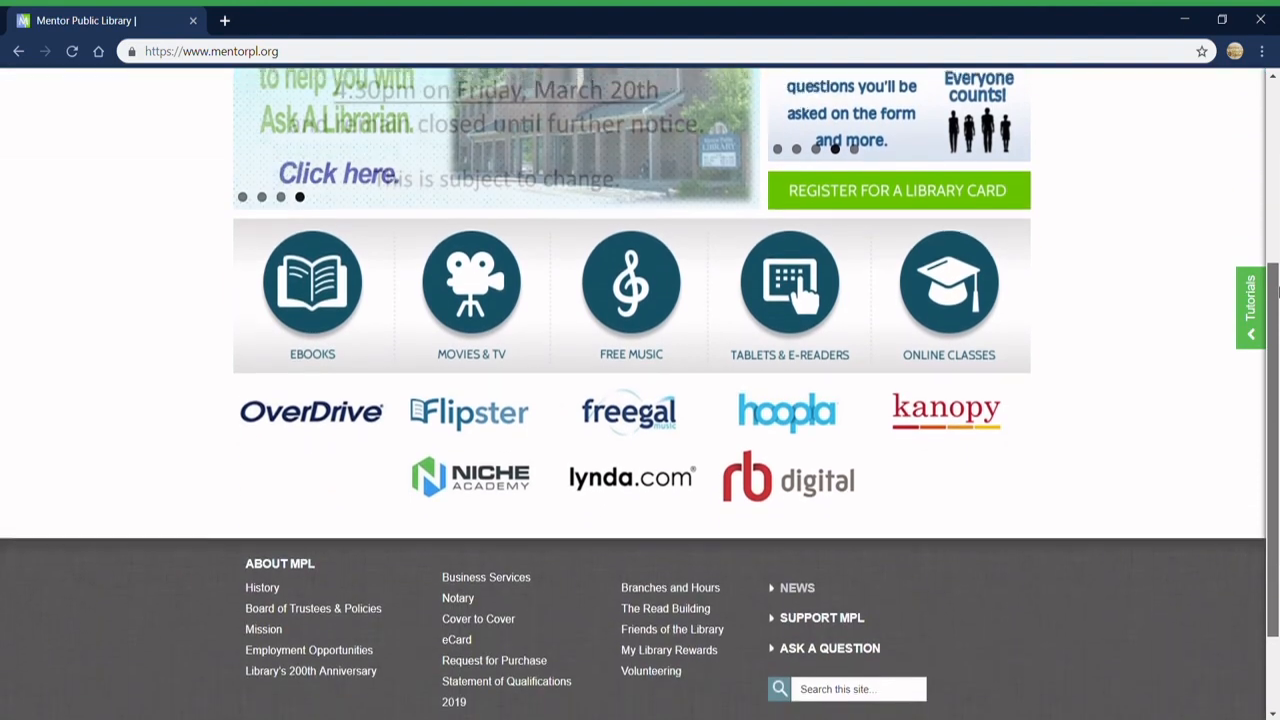
{"action": "scroll", "scroll_direction": "down", "scroll_amount": 3}
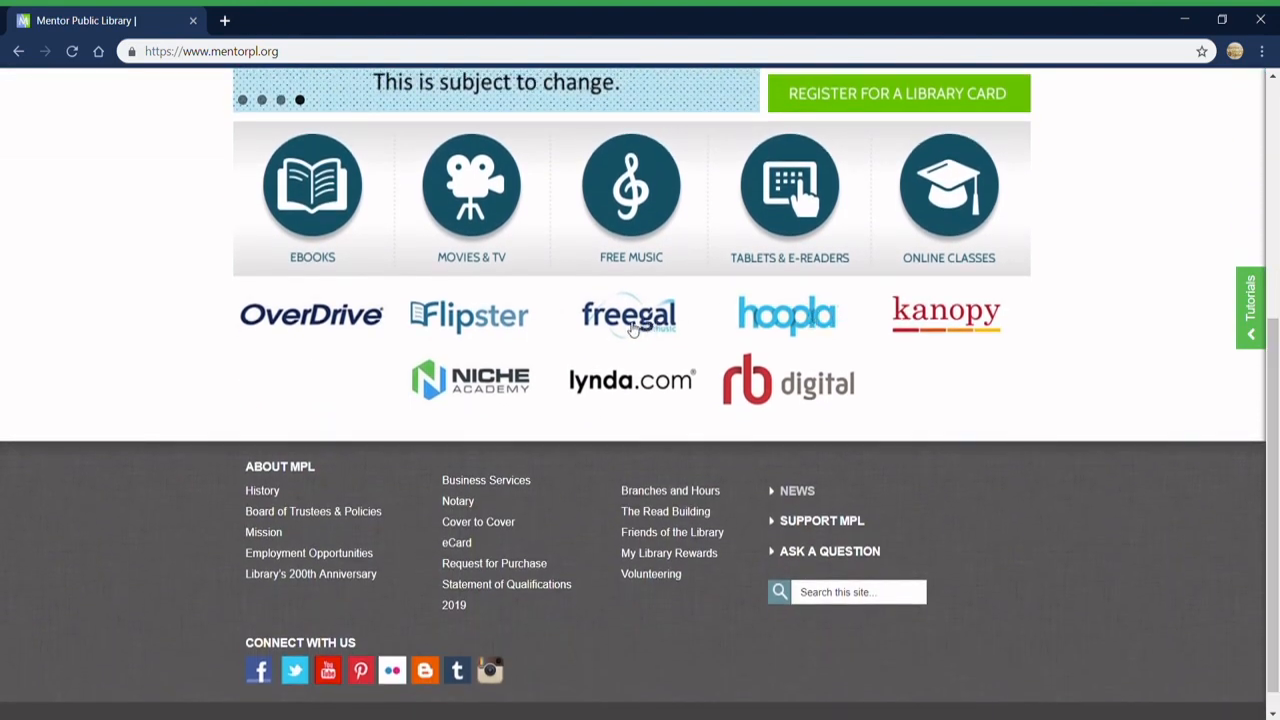
{"action": "left_click", "coordinate": [628, 314]}
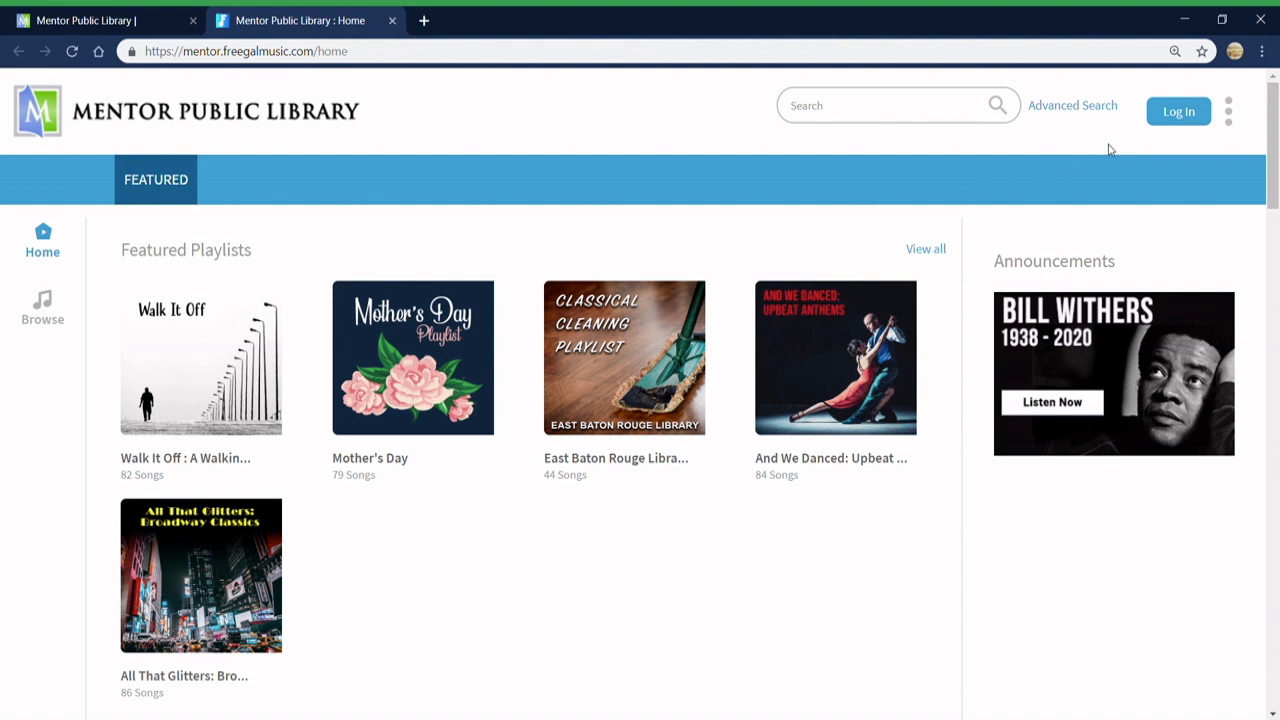
{"action": "left_click", "coordinate": [1178, 112]}
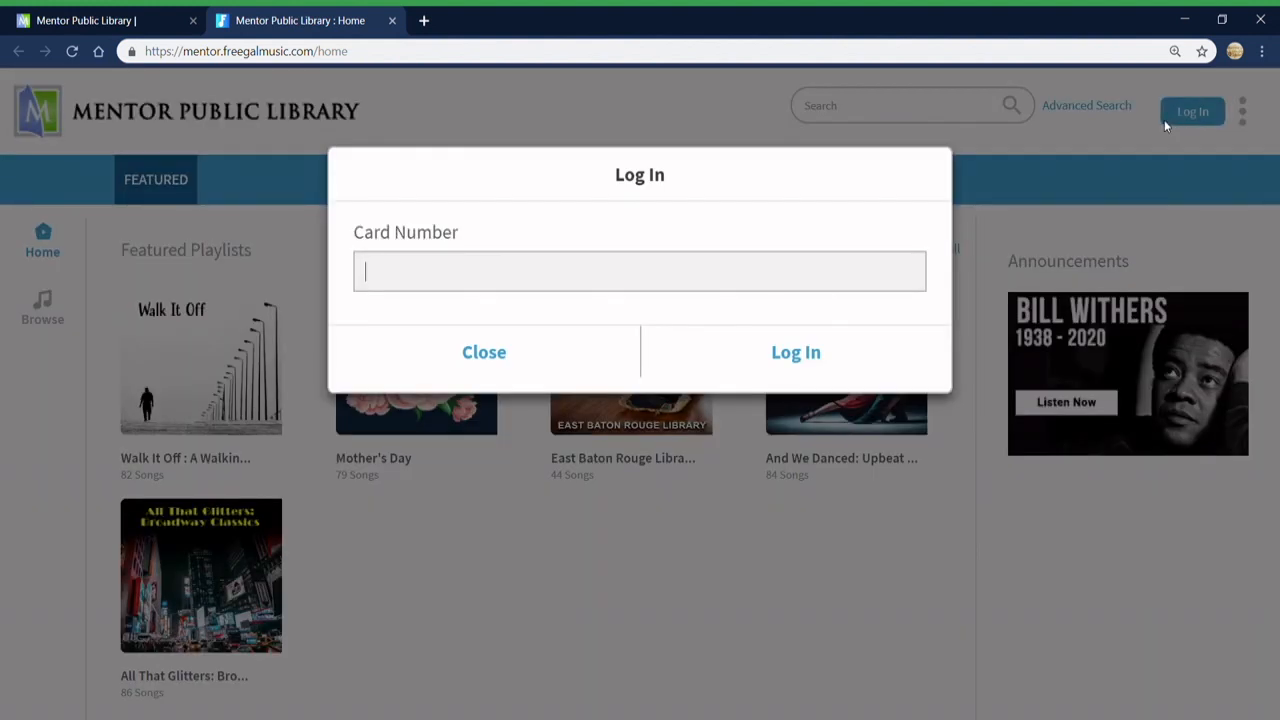
{"action": "type", "text": "231990"}
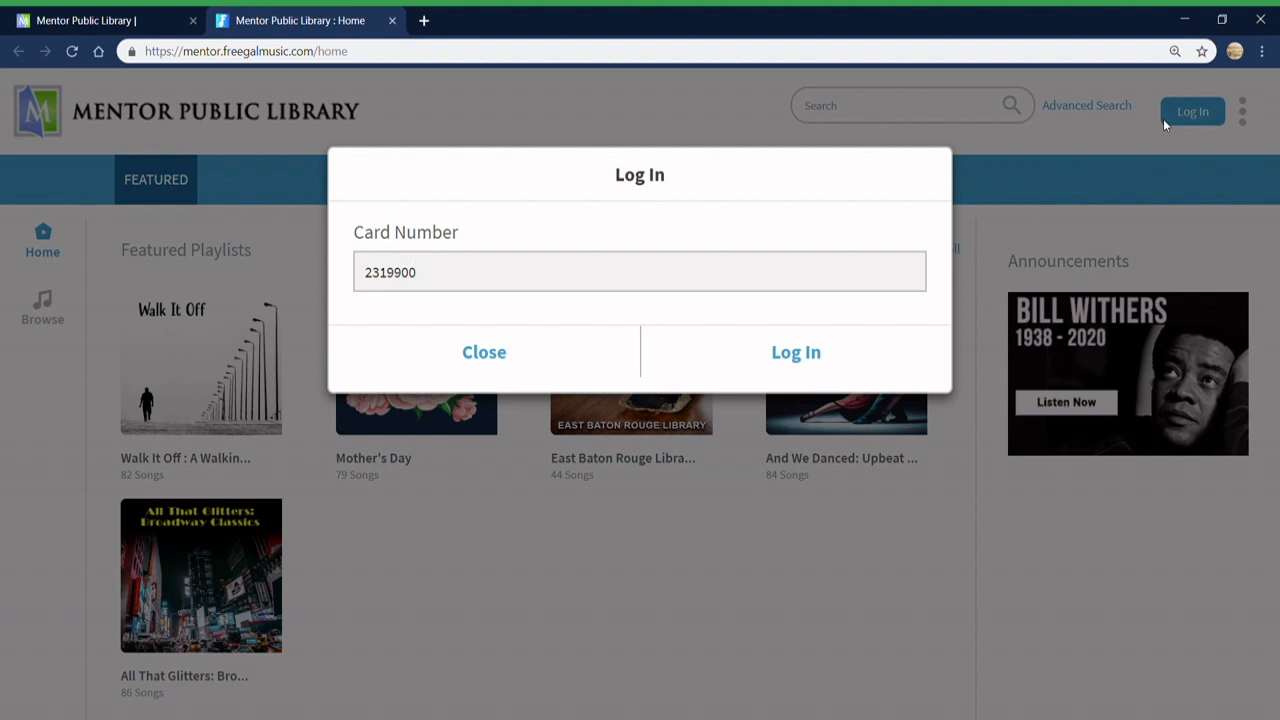
{"action": "type", "text": "012345"}
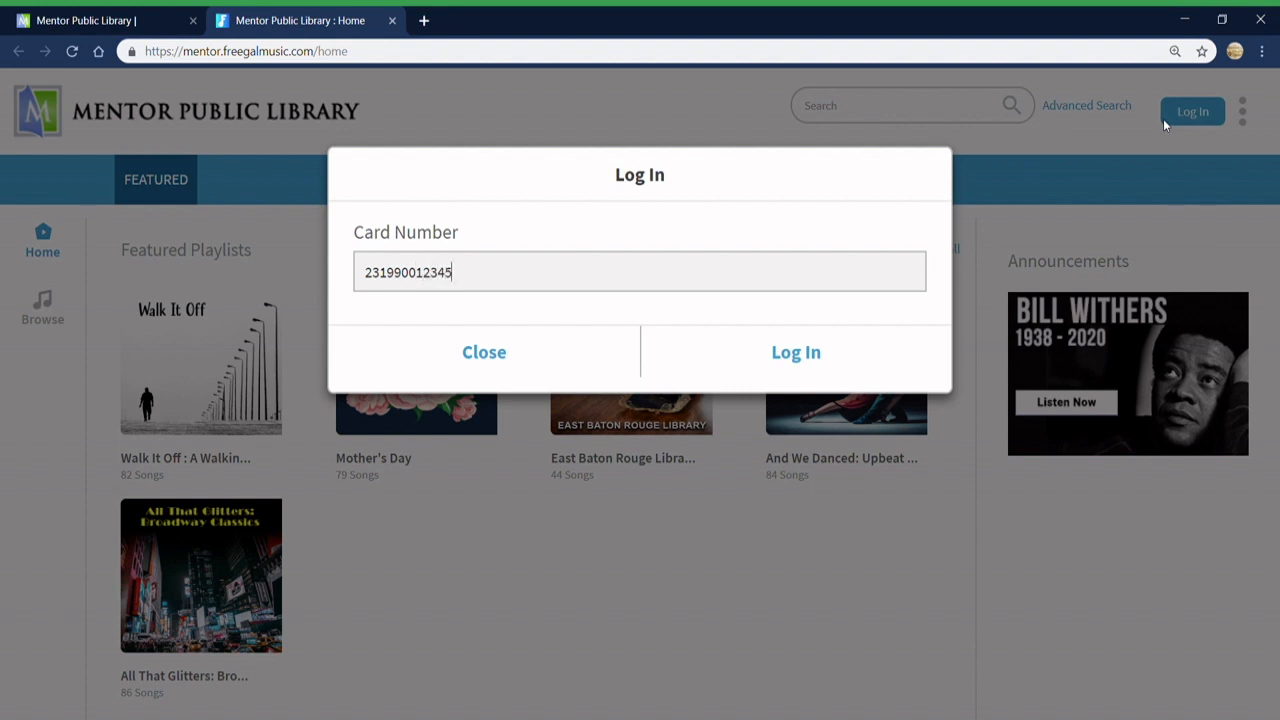
{"action": "type", "text": "678"}
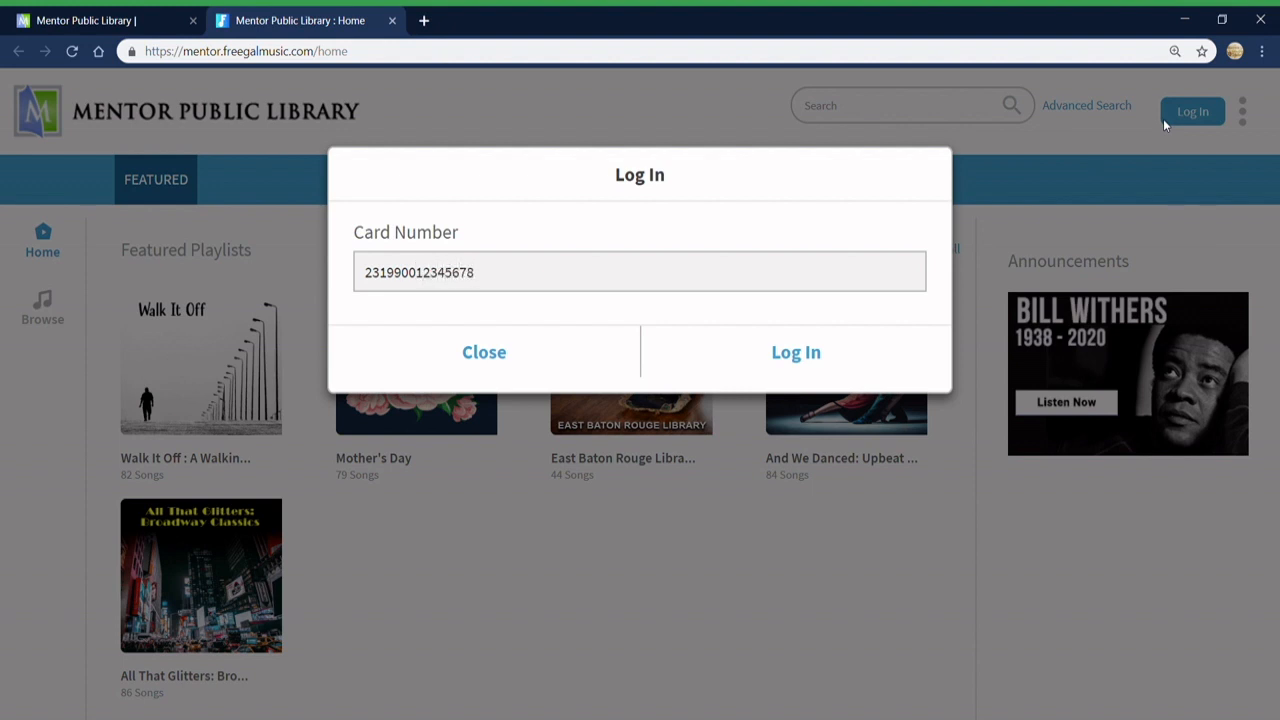
{"action": "mouse_move", "coordinate": [808, 352]}
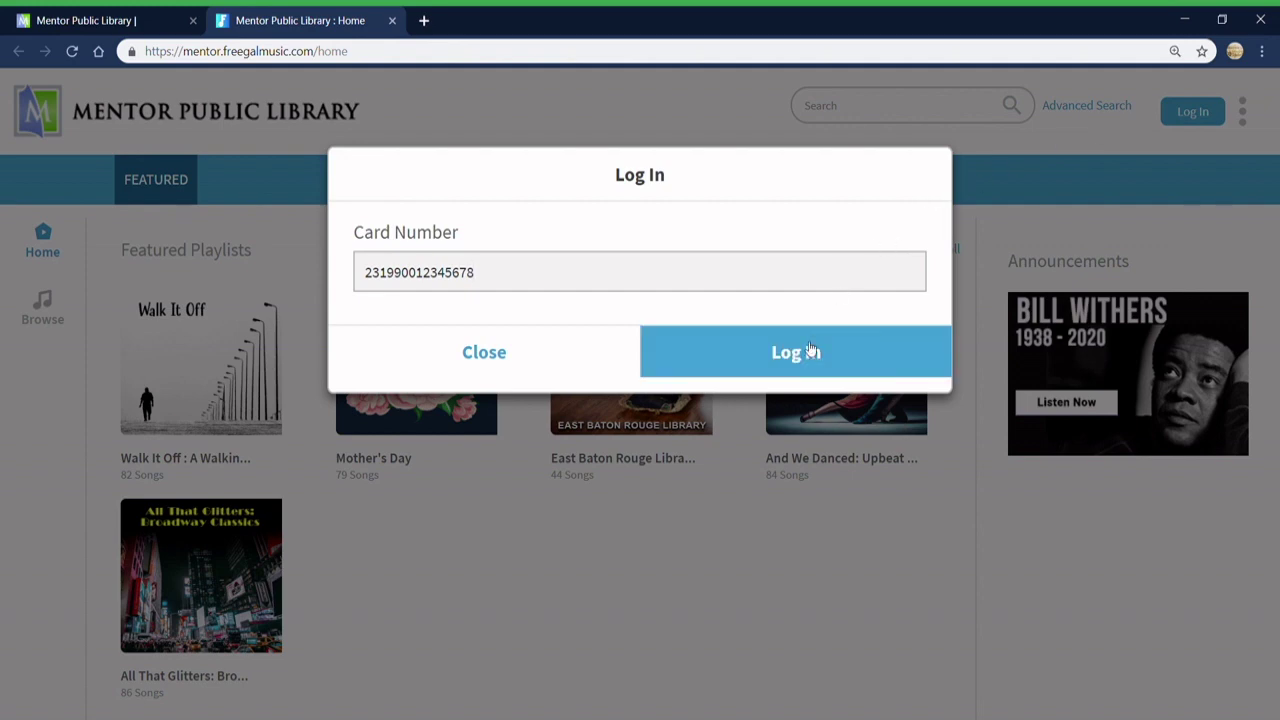
{"action": "left_click", "coordinate": [796, 352]}
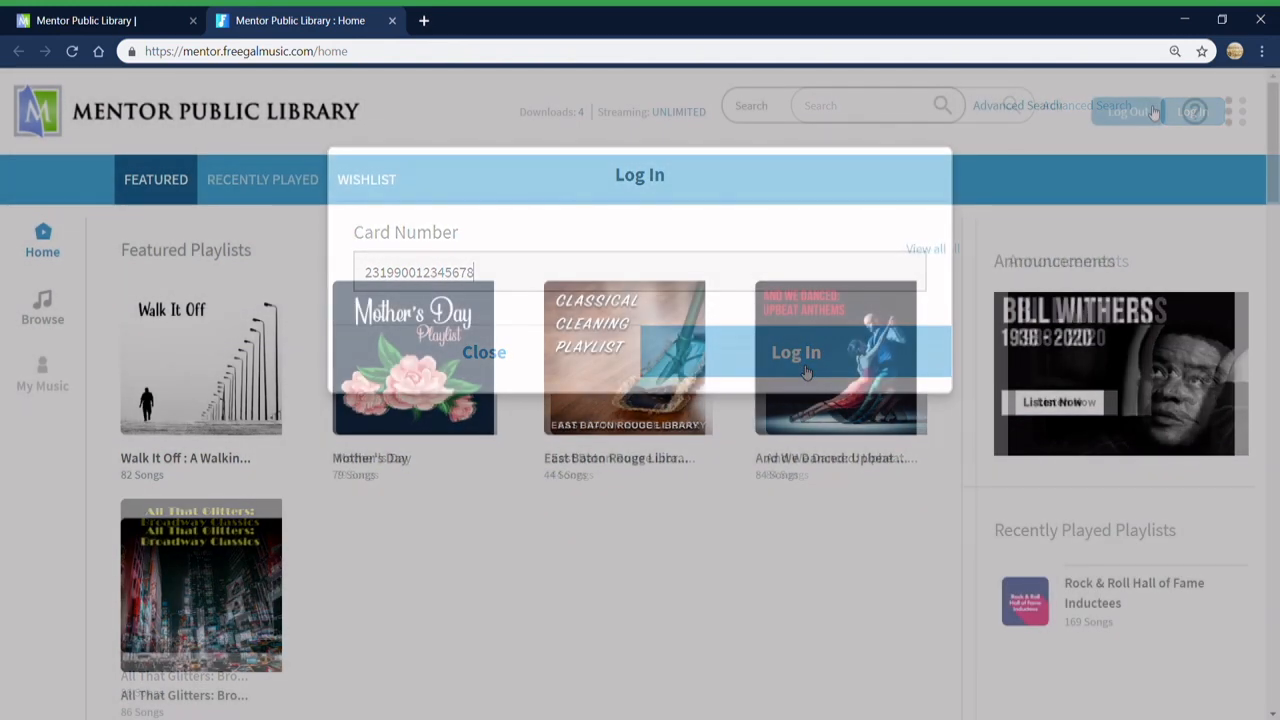
{"action": "left_click", "coordinate": [796, 352]}
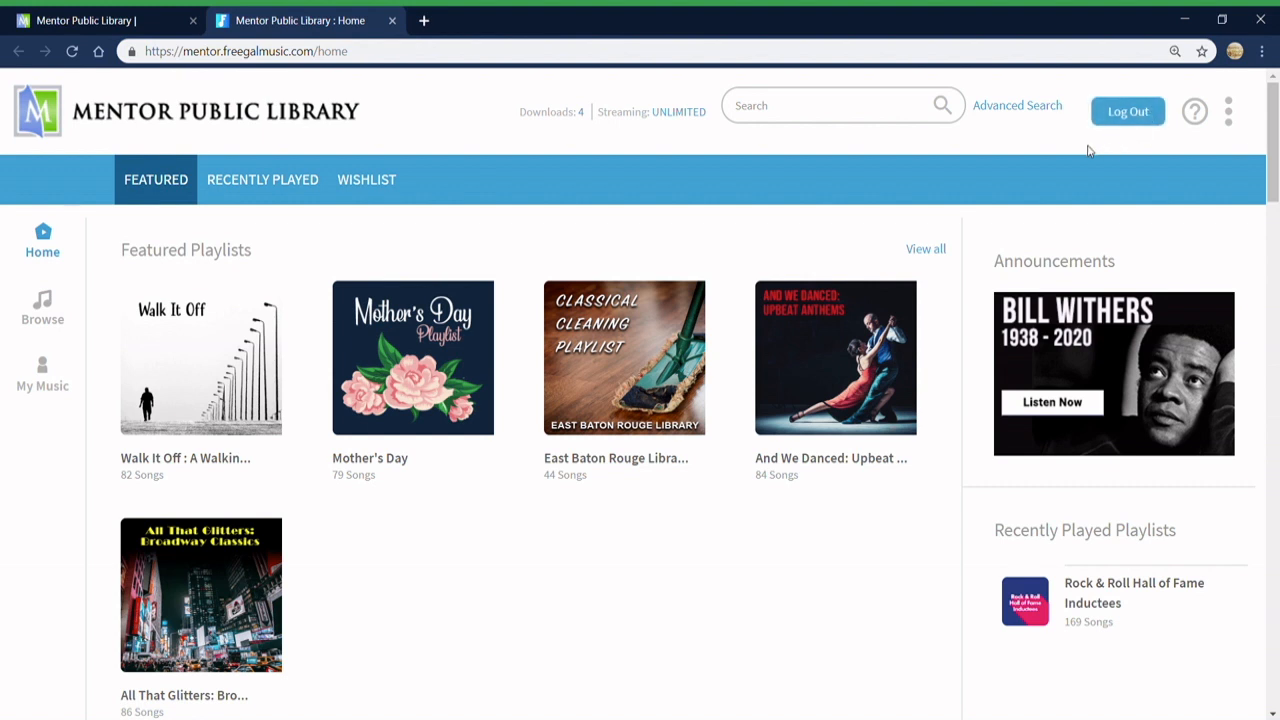
Step: Enter 'David Bowie' into the Freegal search box
{"action": "left_click", "coordinate": [820, 106]}
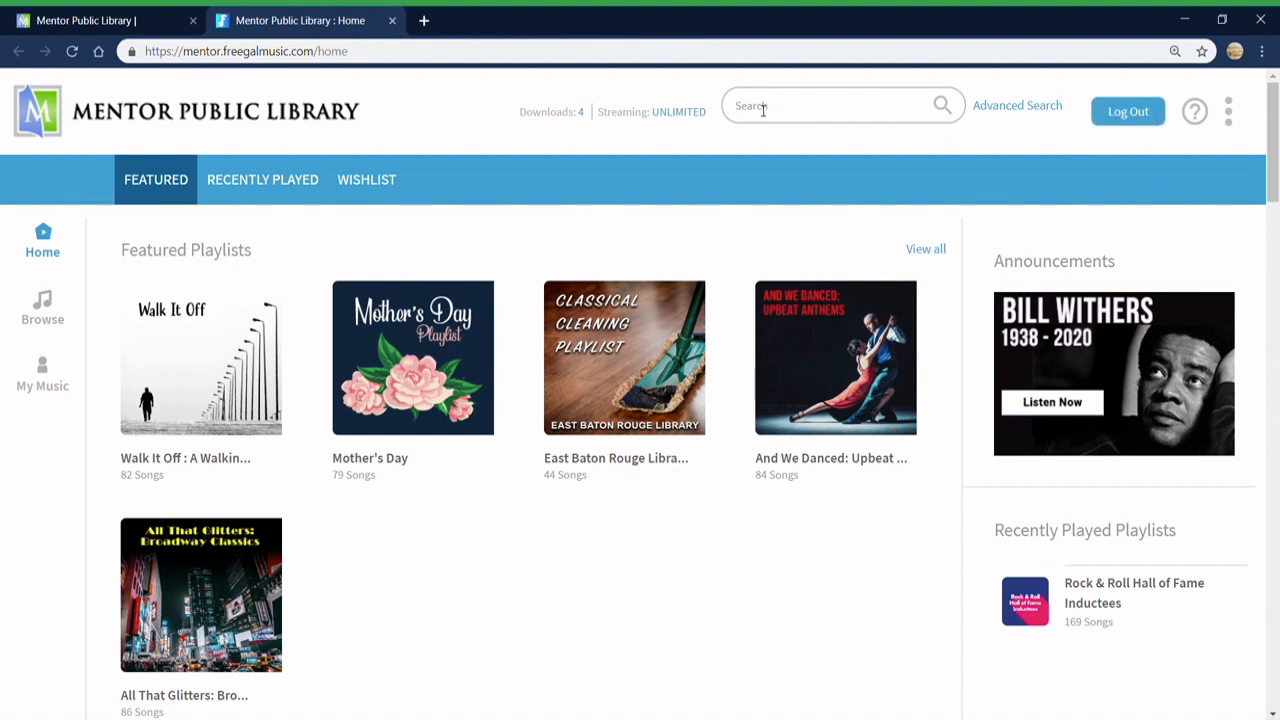
{"action": "type", "text": "D"}
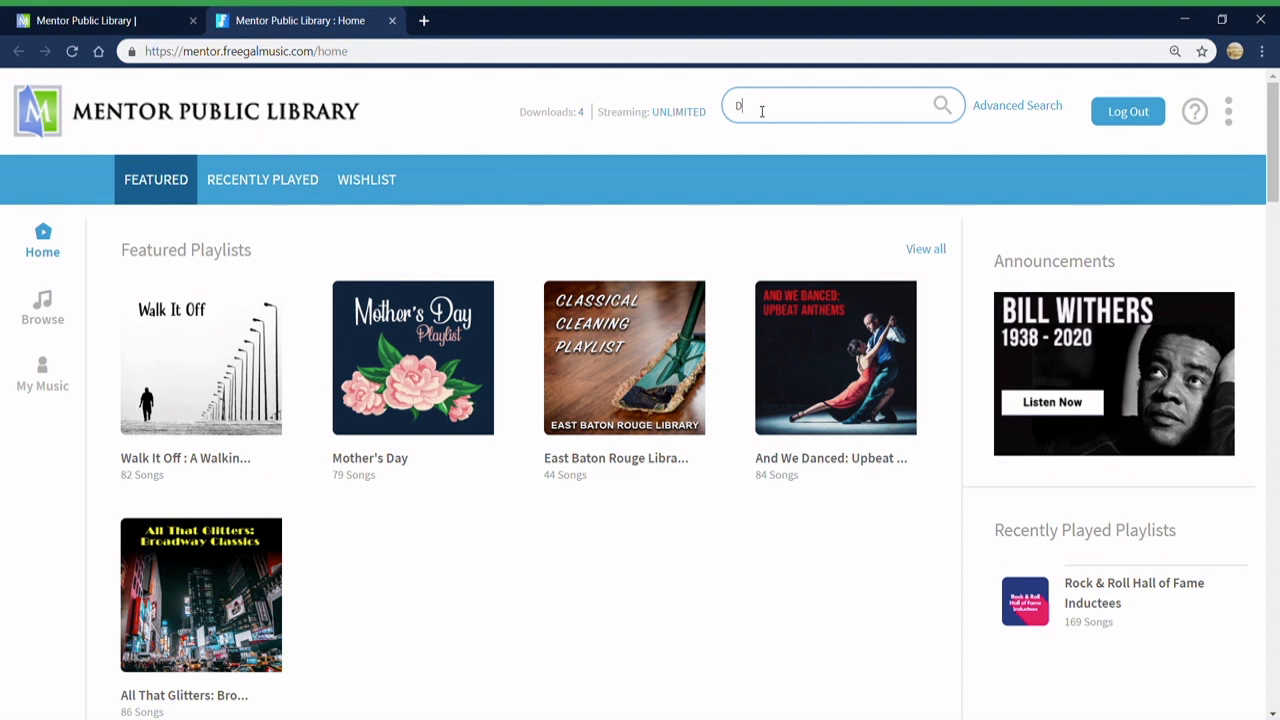
{"action": "type", "text": "avid"}
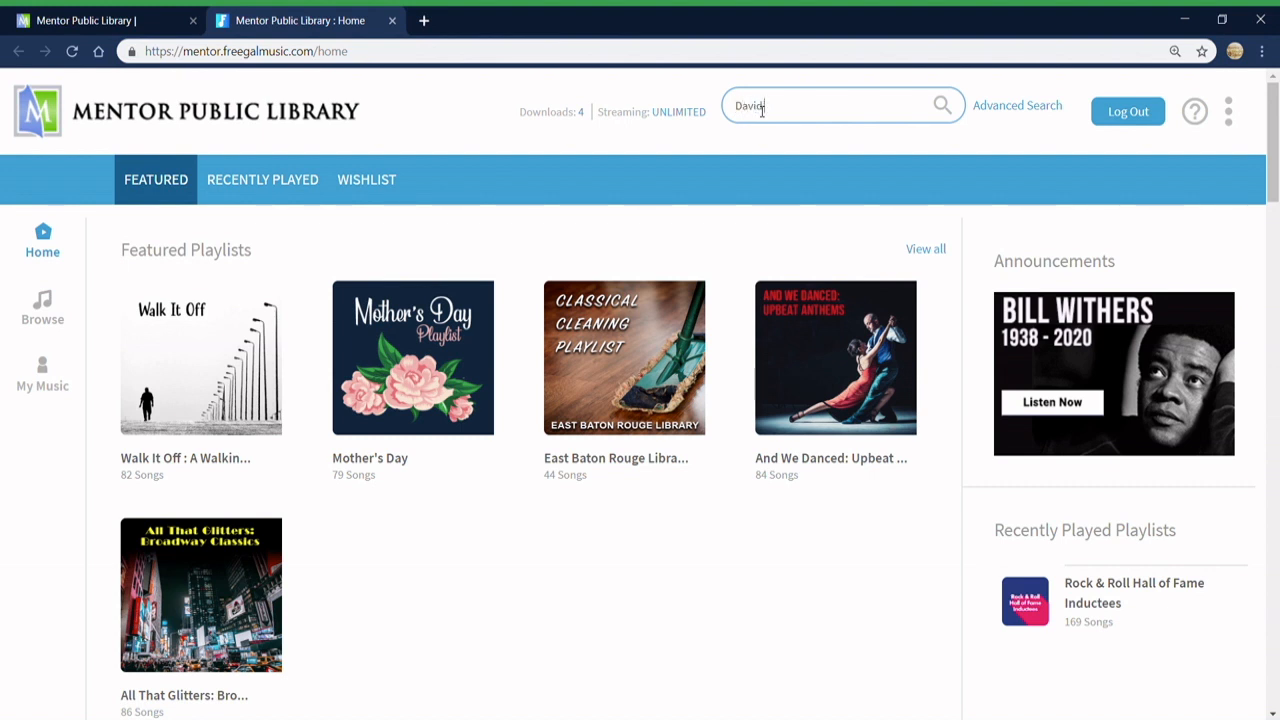
{"action": "type", "text": "Bowie"}
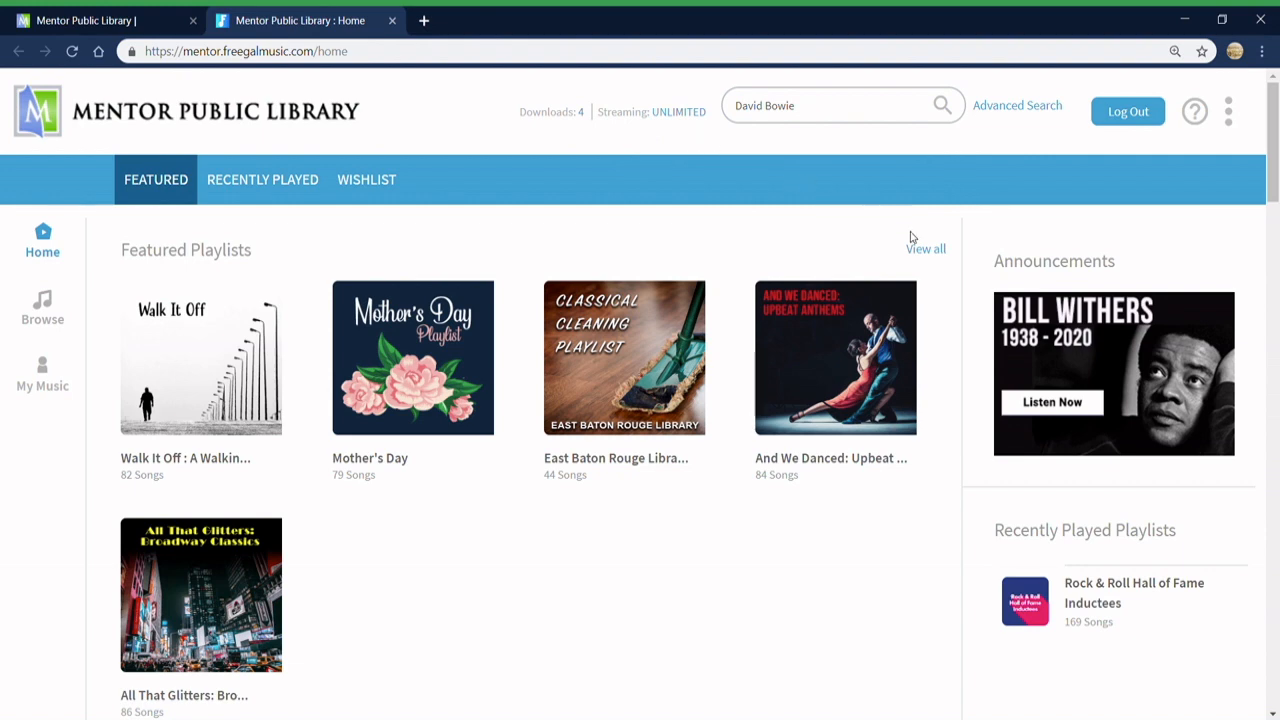
Step: View all featured playlists and look down through the full list
{"action": "left_click", "coordinate": [926, 248]}
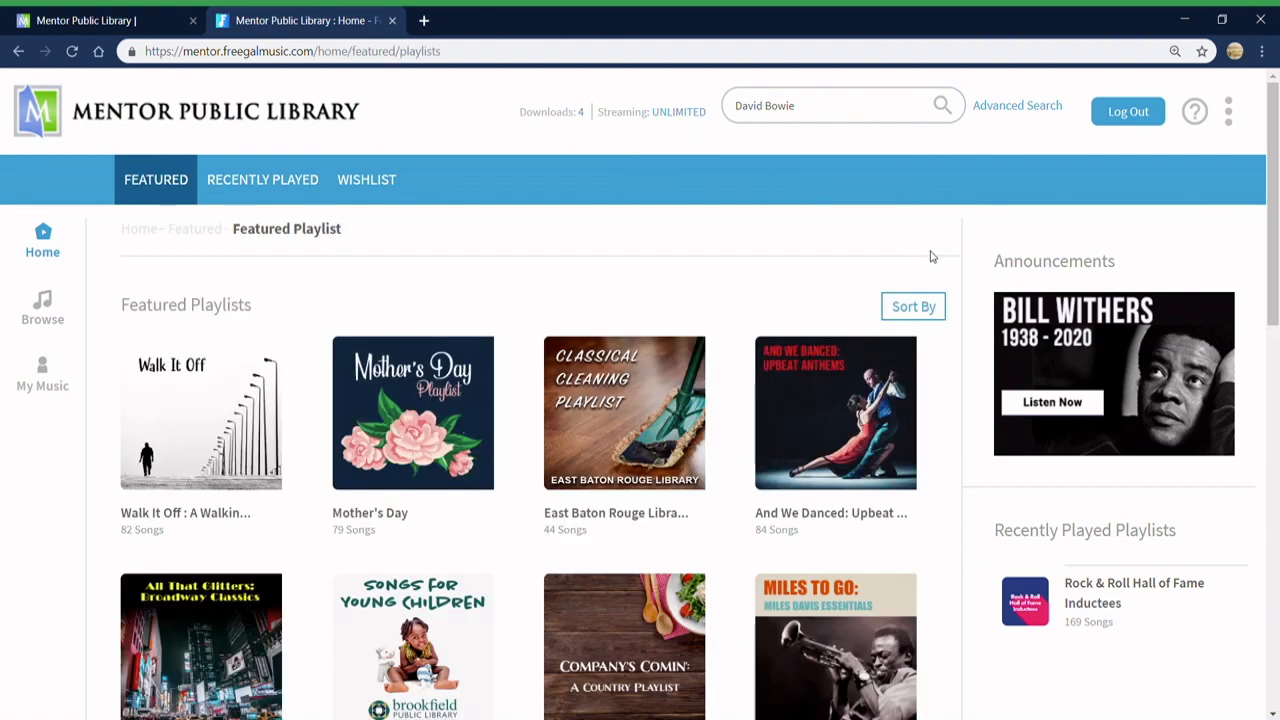
{"action": "scroll", "scroll_direction": "down", "scroll_amount": 3}
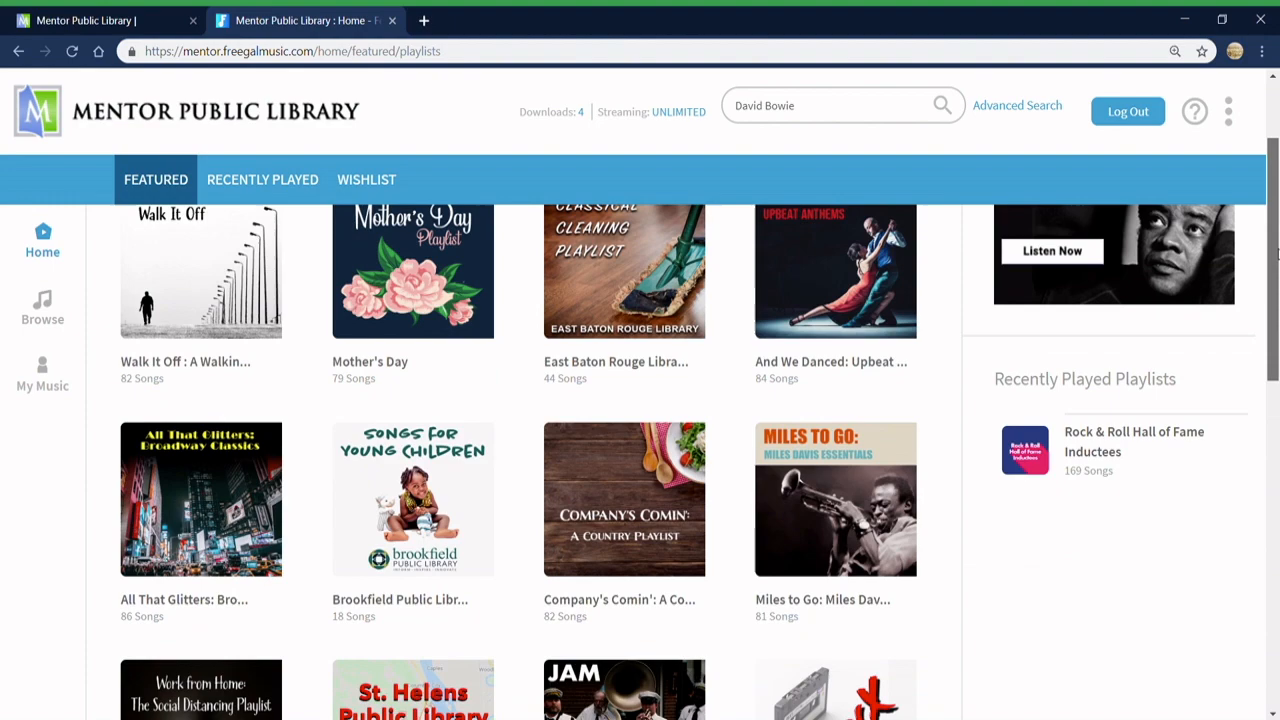
{"action": "scroll", "scroll_direction": "down", "scroll_amount": 3}
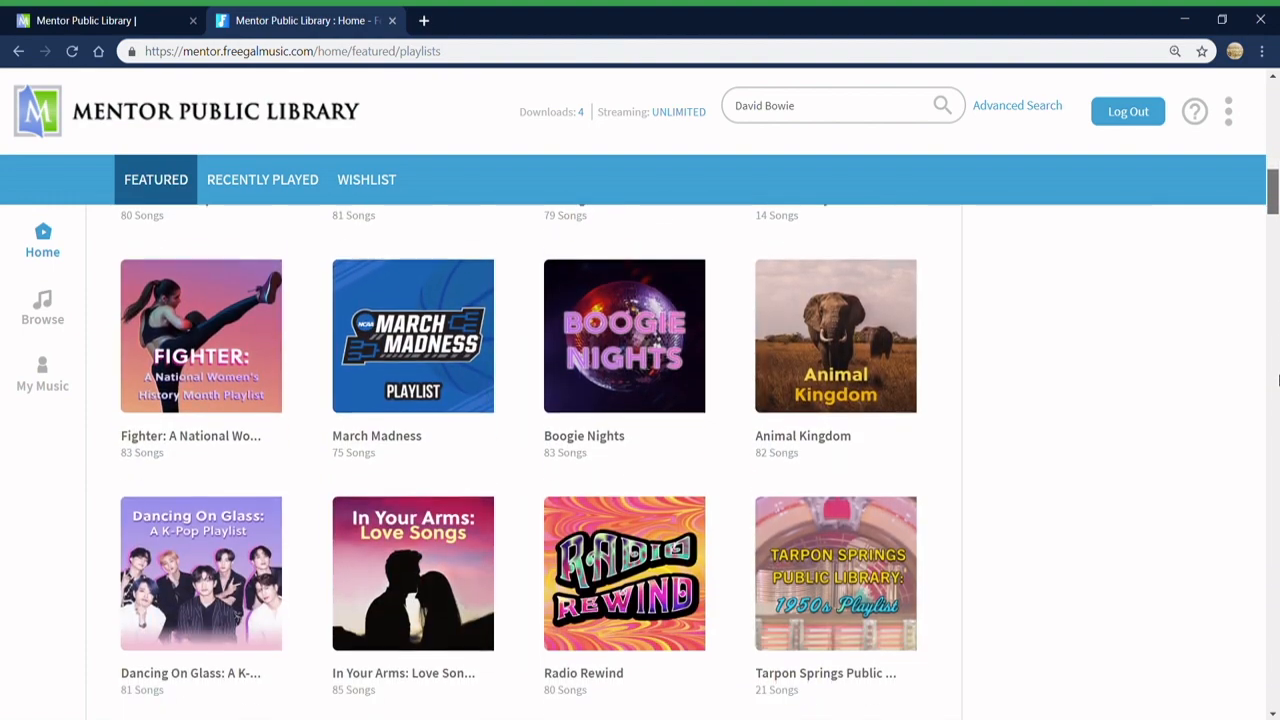
{"action": "scroll", "scroll_direction": "down", "scroll_amount": 3}
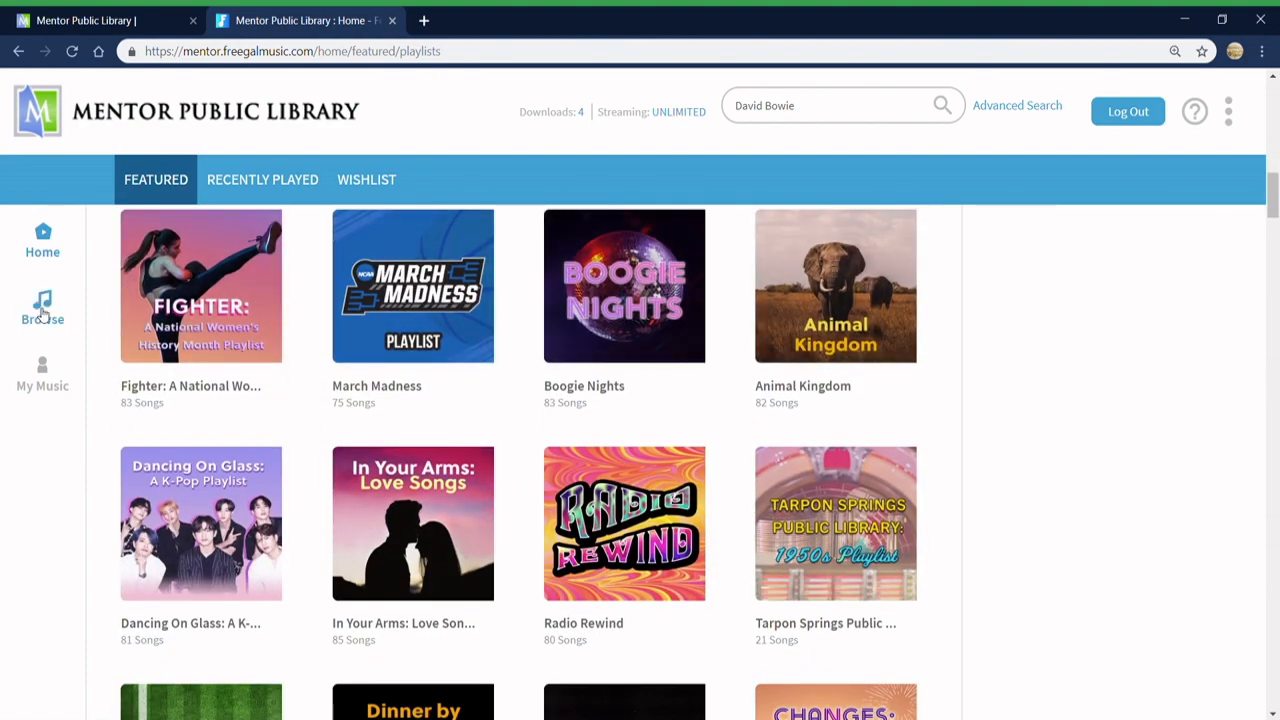
Step: Browse the genres and open the Classic Rock genre's top playlists
{"action": "left_click", "coordinate": [42, 304]}
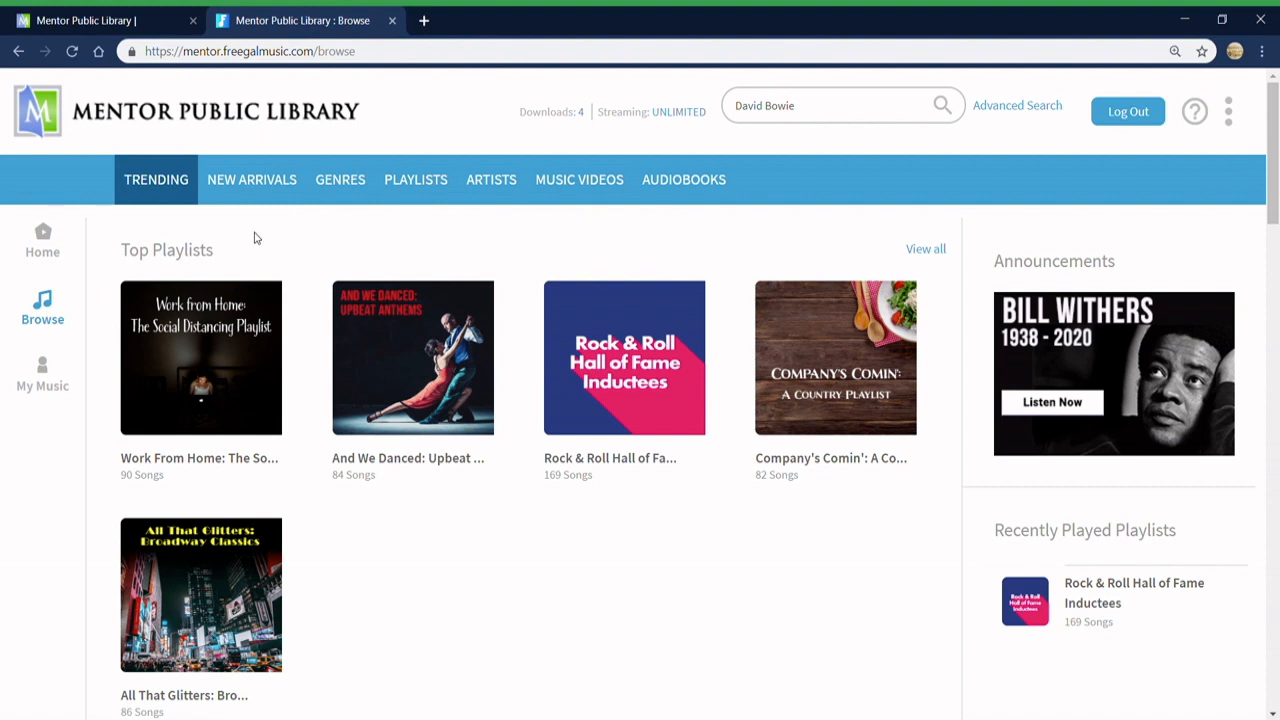
{"action": "left_click", "coordinate": [340, 180]}
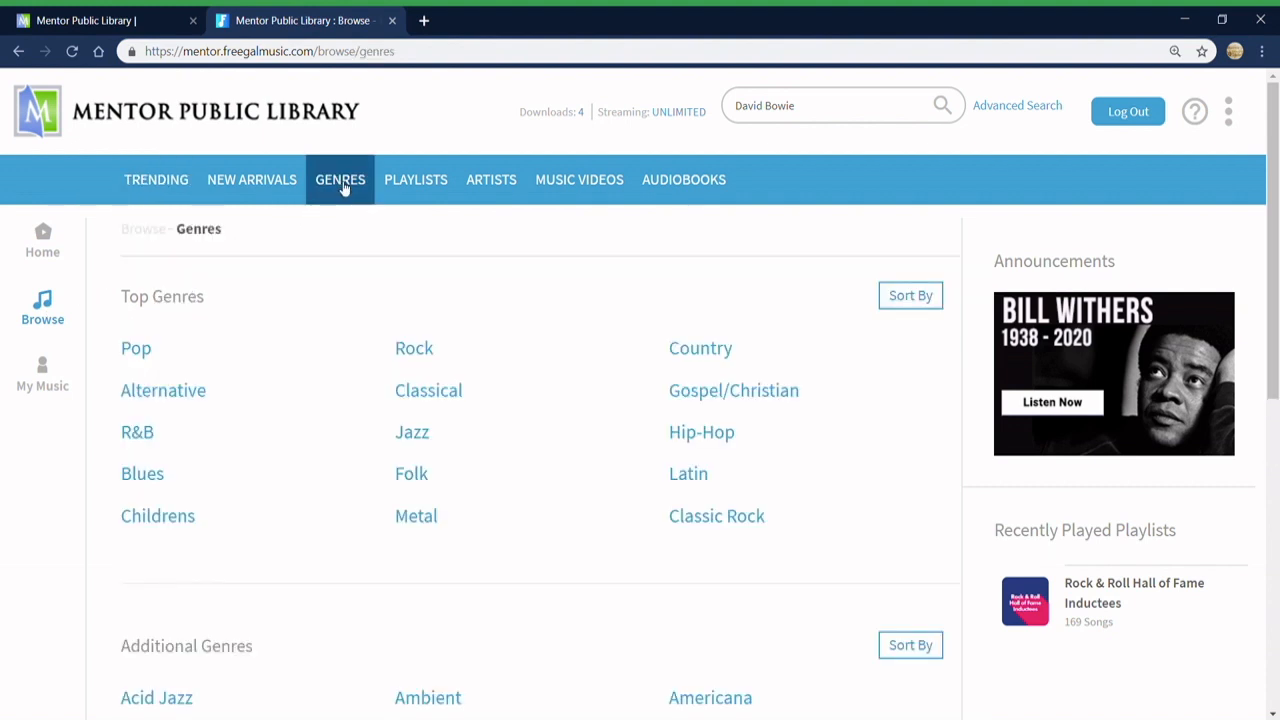
{"action": "left_click", "coordinate": [716, 516]}
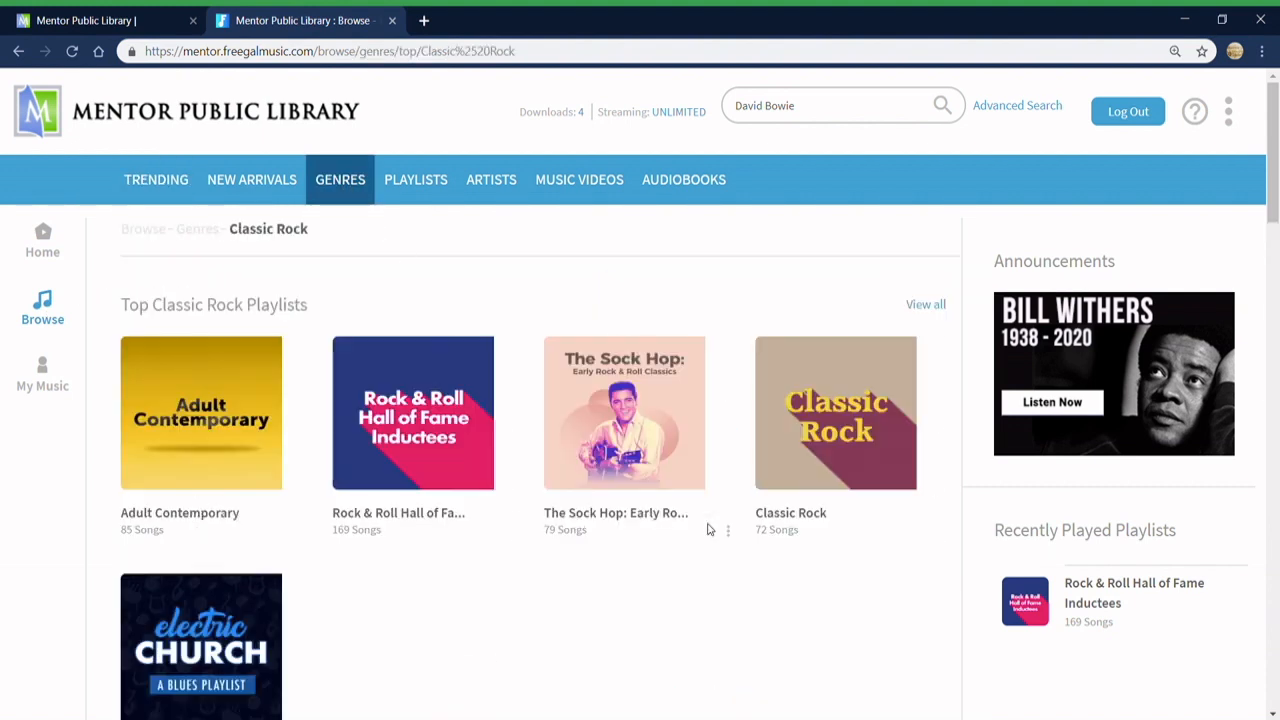
{"action": "mouse_move", "coordinate": [424, 512]}
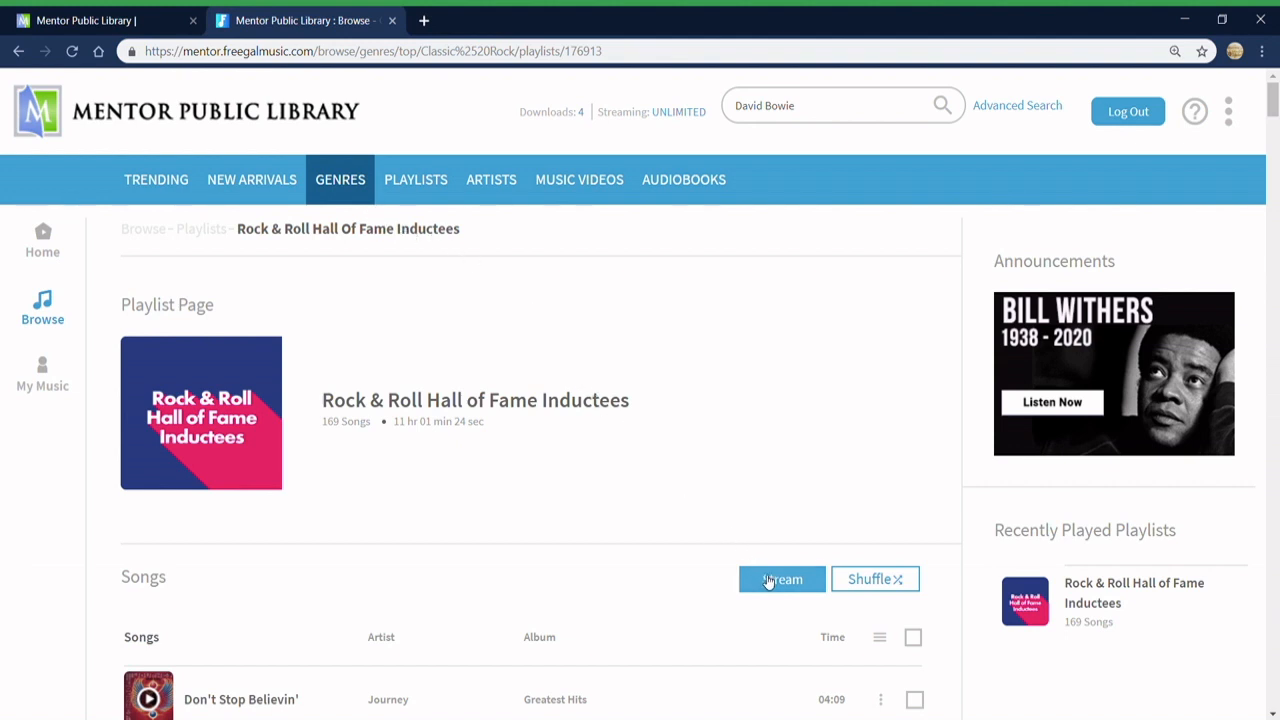
Step: Stream the Rock & Roll Hall of Fame Inductees playlist of 169 songs
{"action": "left_click", "coordinate": [780, 580]}
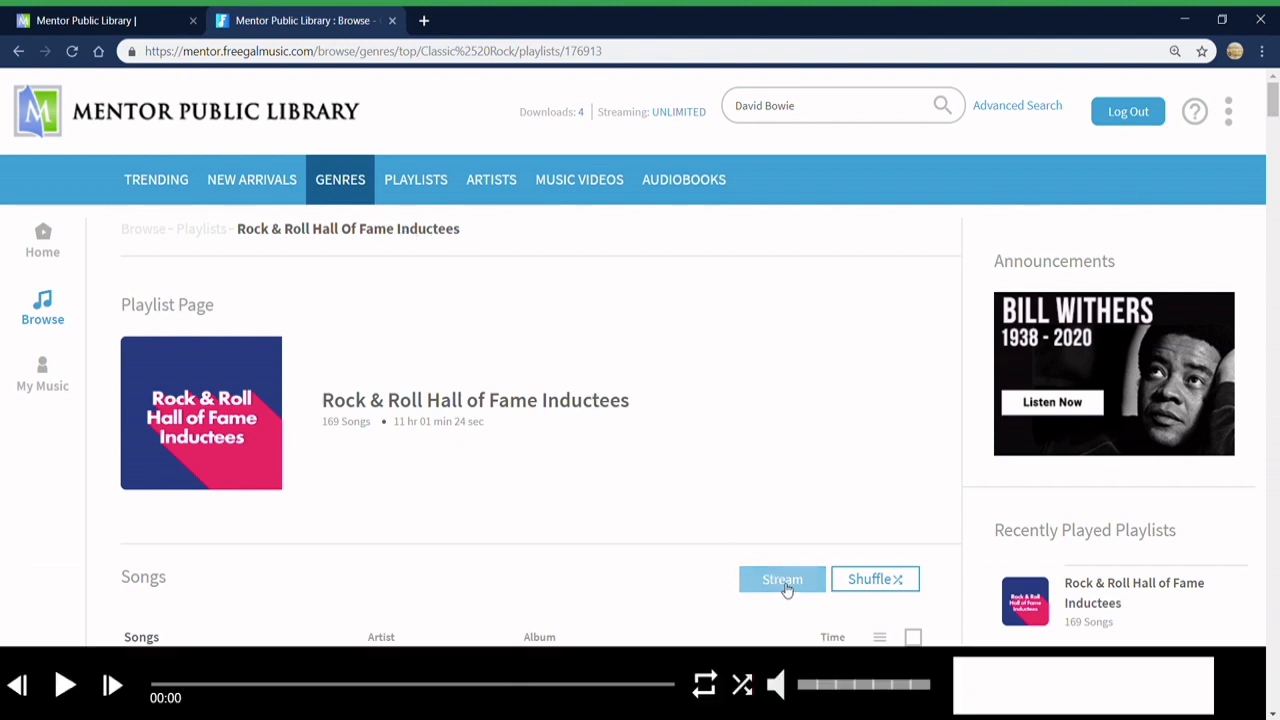
{"action": "left_click", "coordinate": [782, 580]}
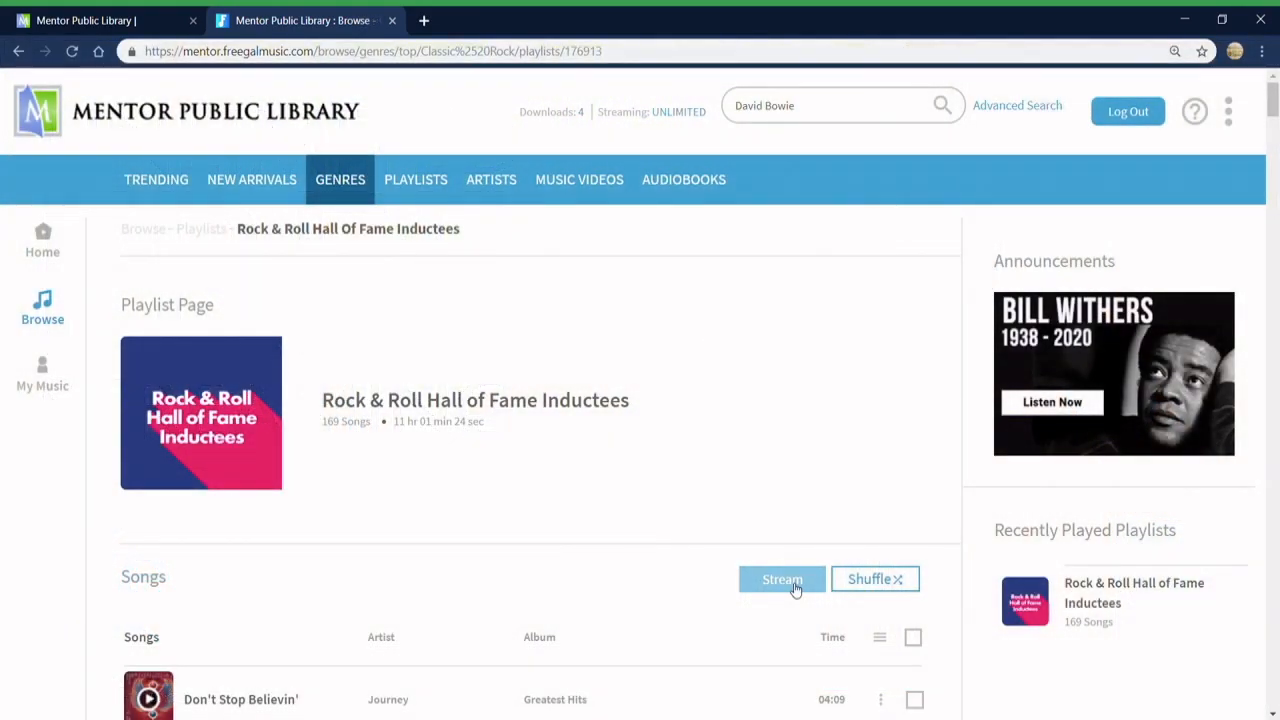
Step: Show the three-dot options menu for the song Mr. Blue Sky
{"action": "scroll", "scroll_direction": "down", "scroll_amount": 3}
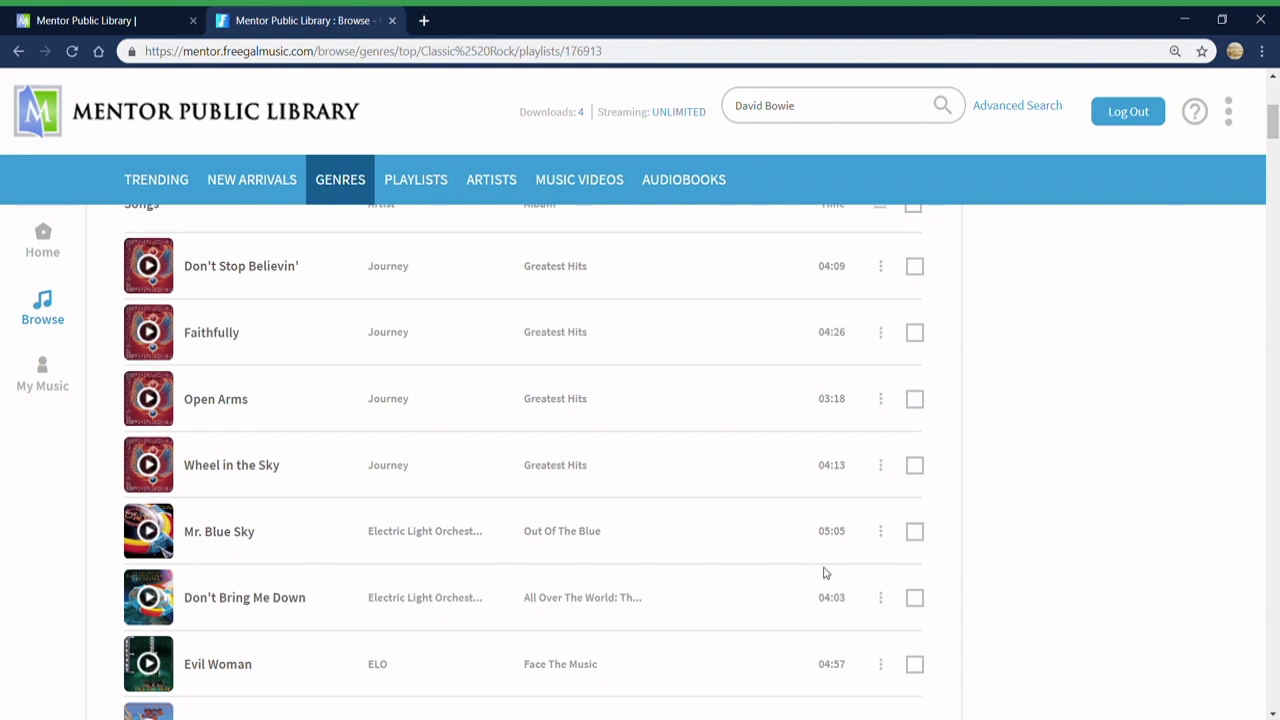
{"action": "left_click", "coordinate": [880, 532]}
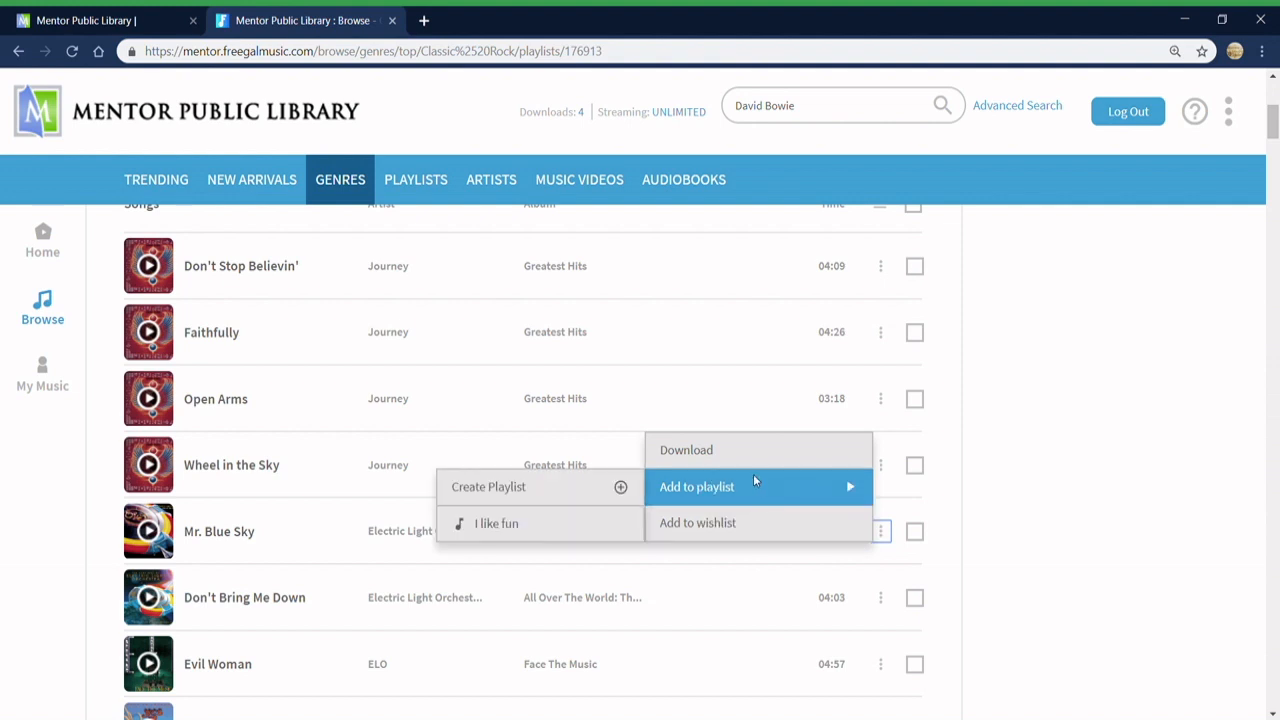
{"action": "mouse_move", "coordinate": [716, 458]}
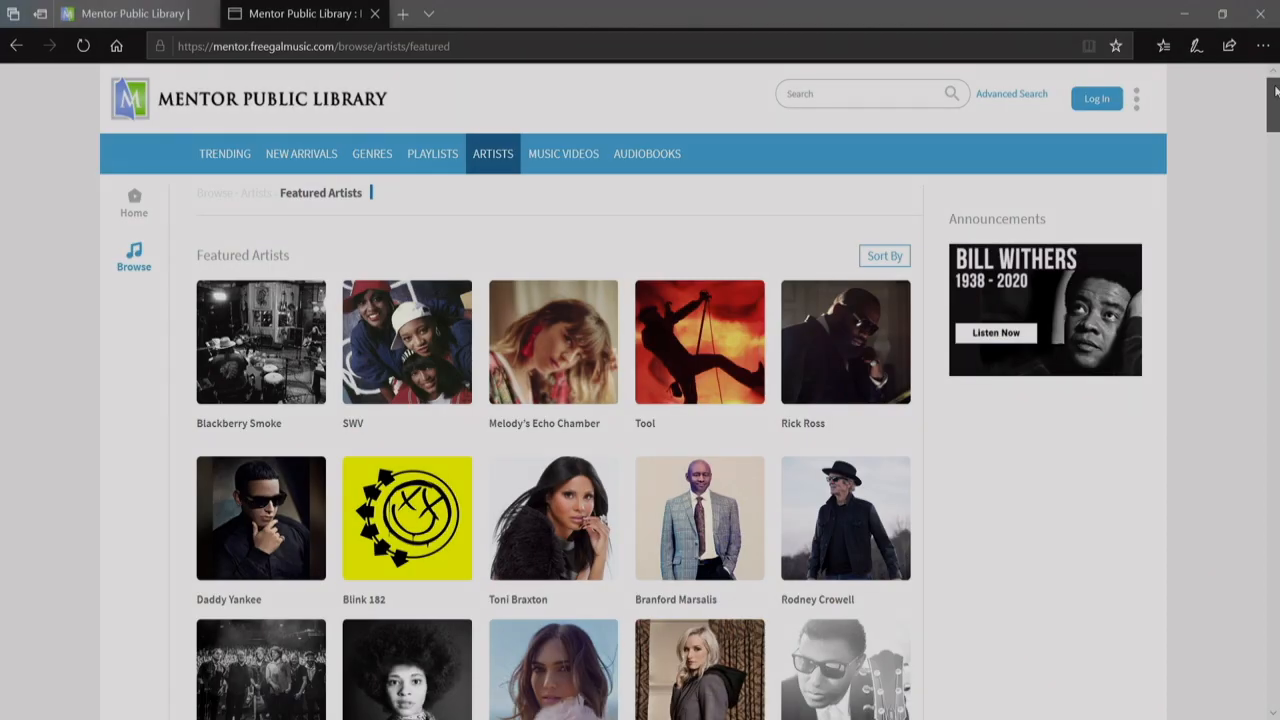
Step: Scroll down through the Featured Artists portrait grid
{"action": "scroll", "scroll_direction": "down", "scroll_amount": 3}
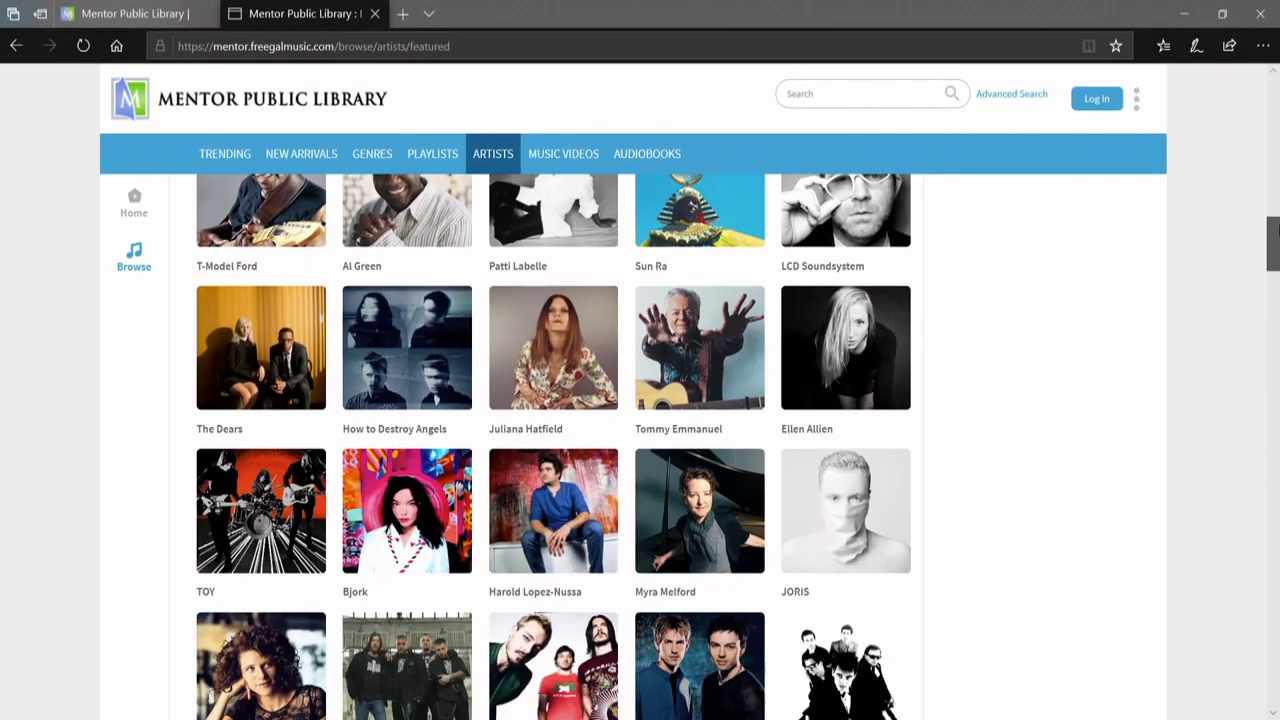
{"action": "scroll", "scroll_direction": "down", "scroll_amount": 3}
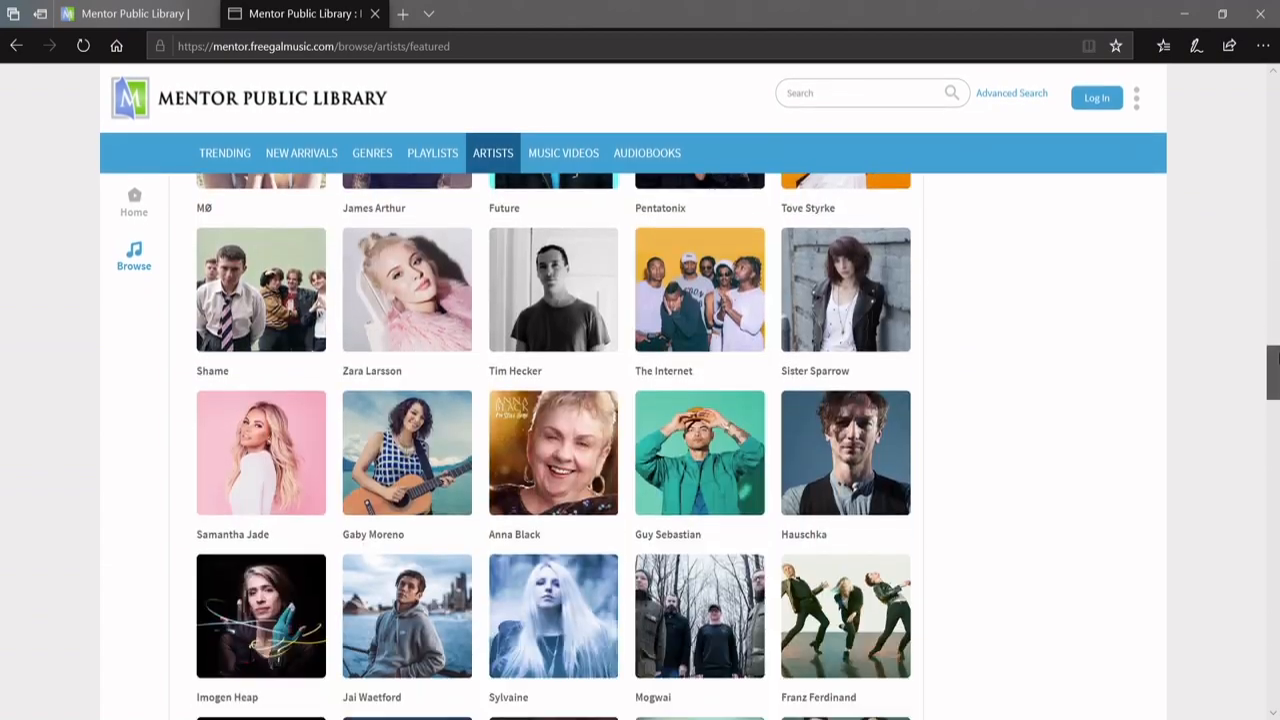
{"action": "scroll", "scroll_direction": "down", "scroll_amount": 3}
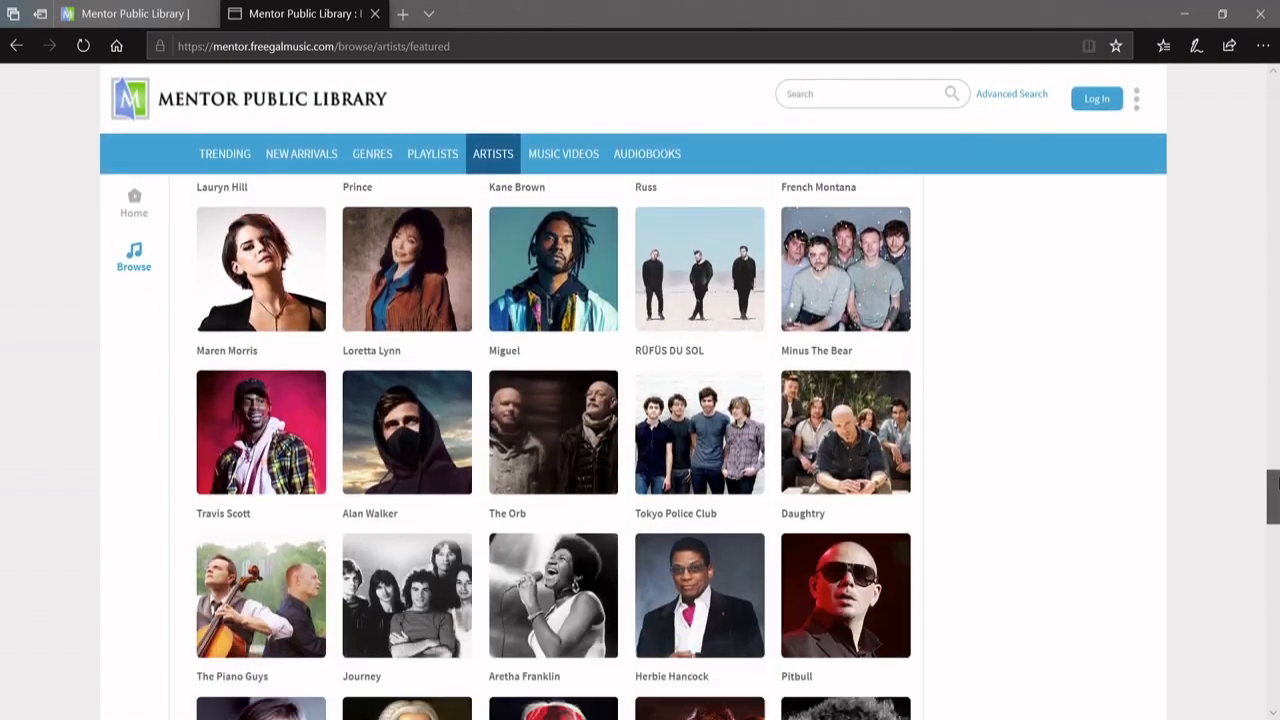